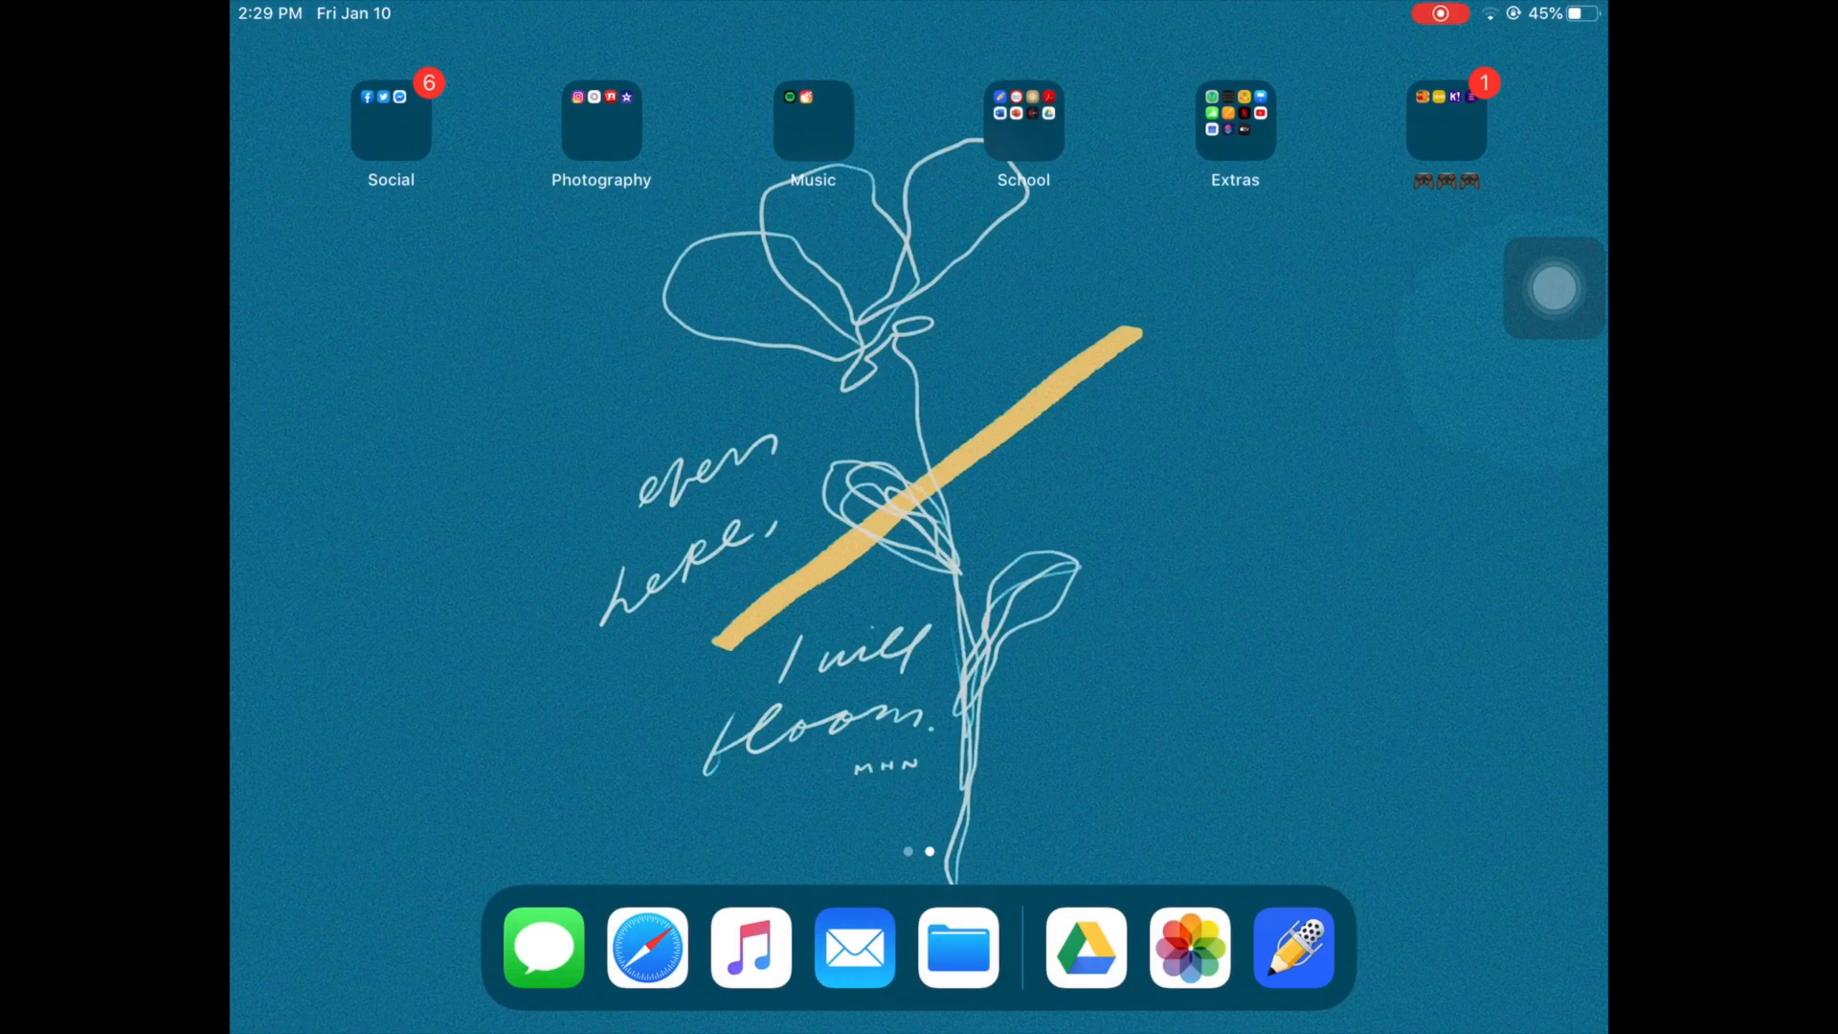
# - Open the School folder to reveal Notability, Dictionary, Word and Drive
pyautogui.click(1021, 117)
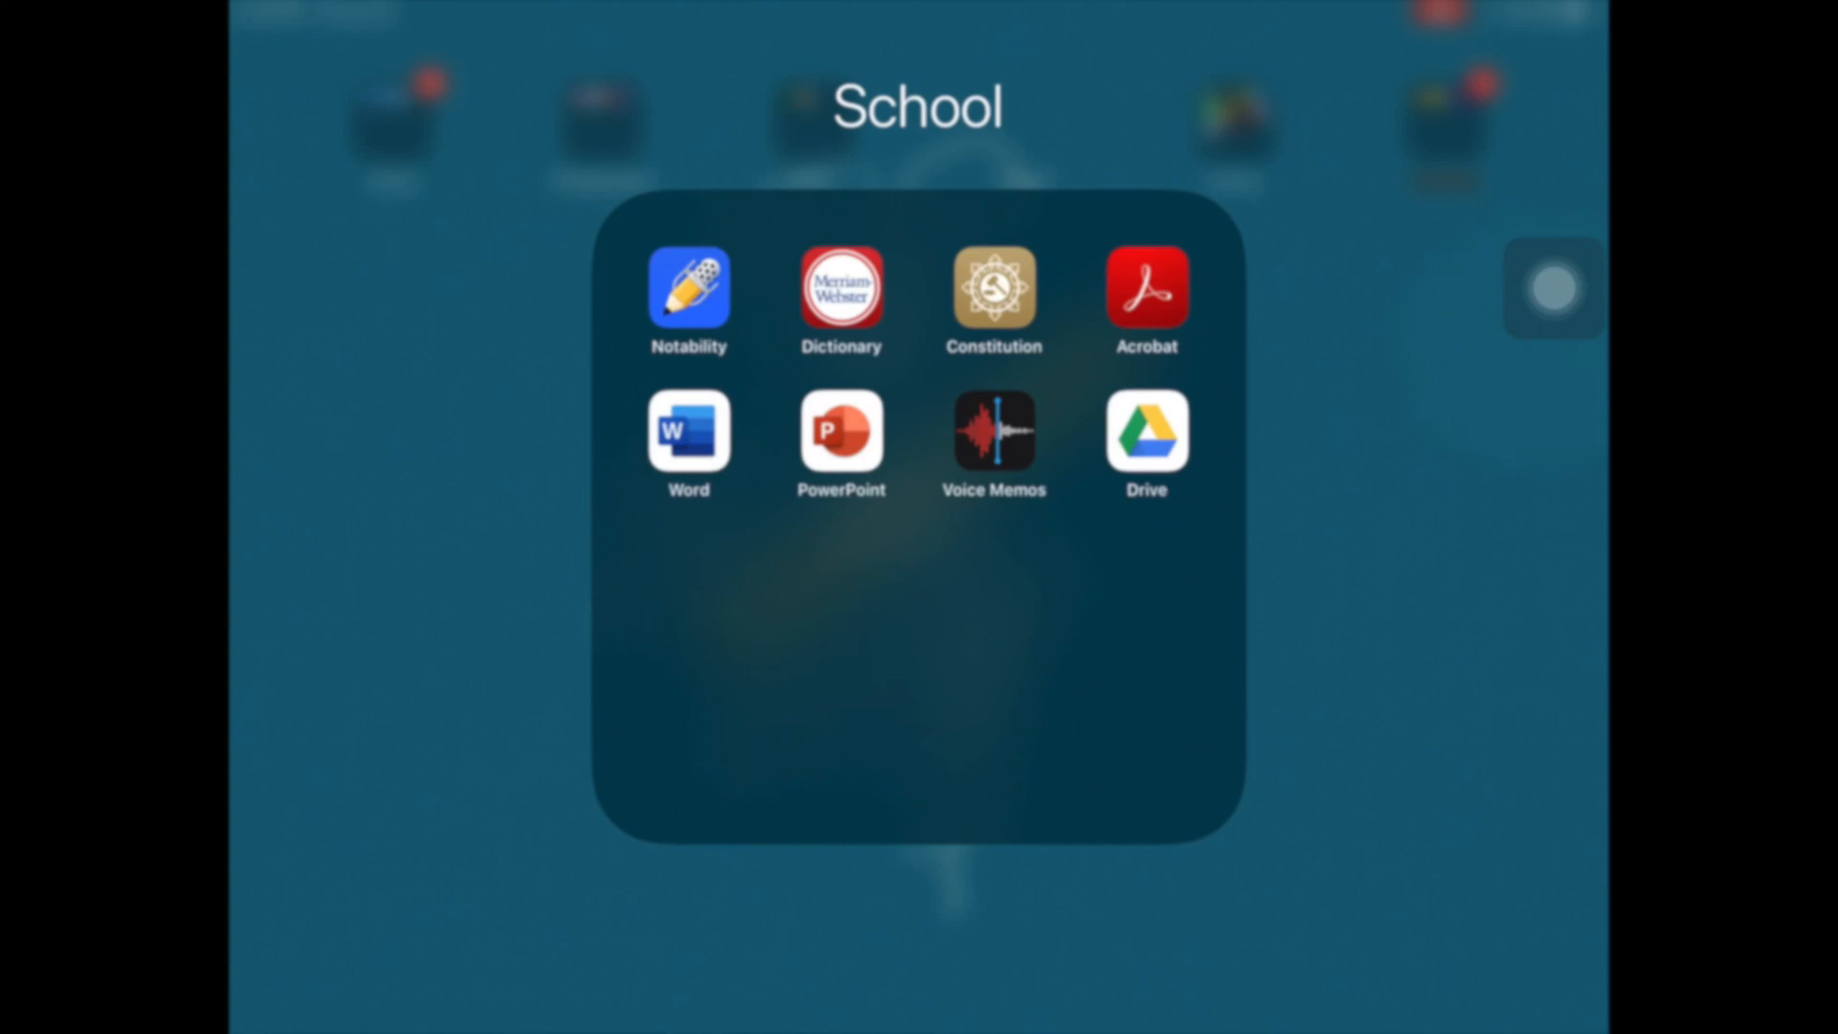
# - Launch Notability from the School folder
pyautogui.click(688, 289)
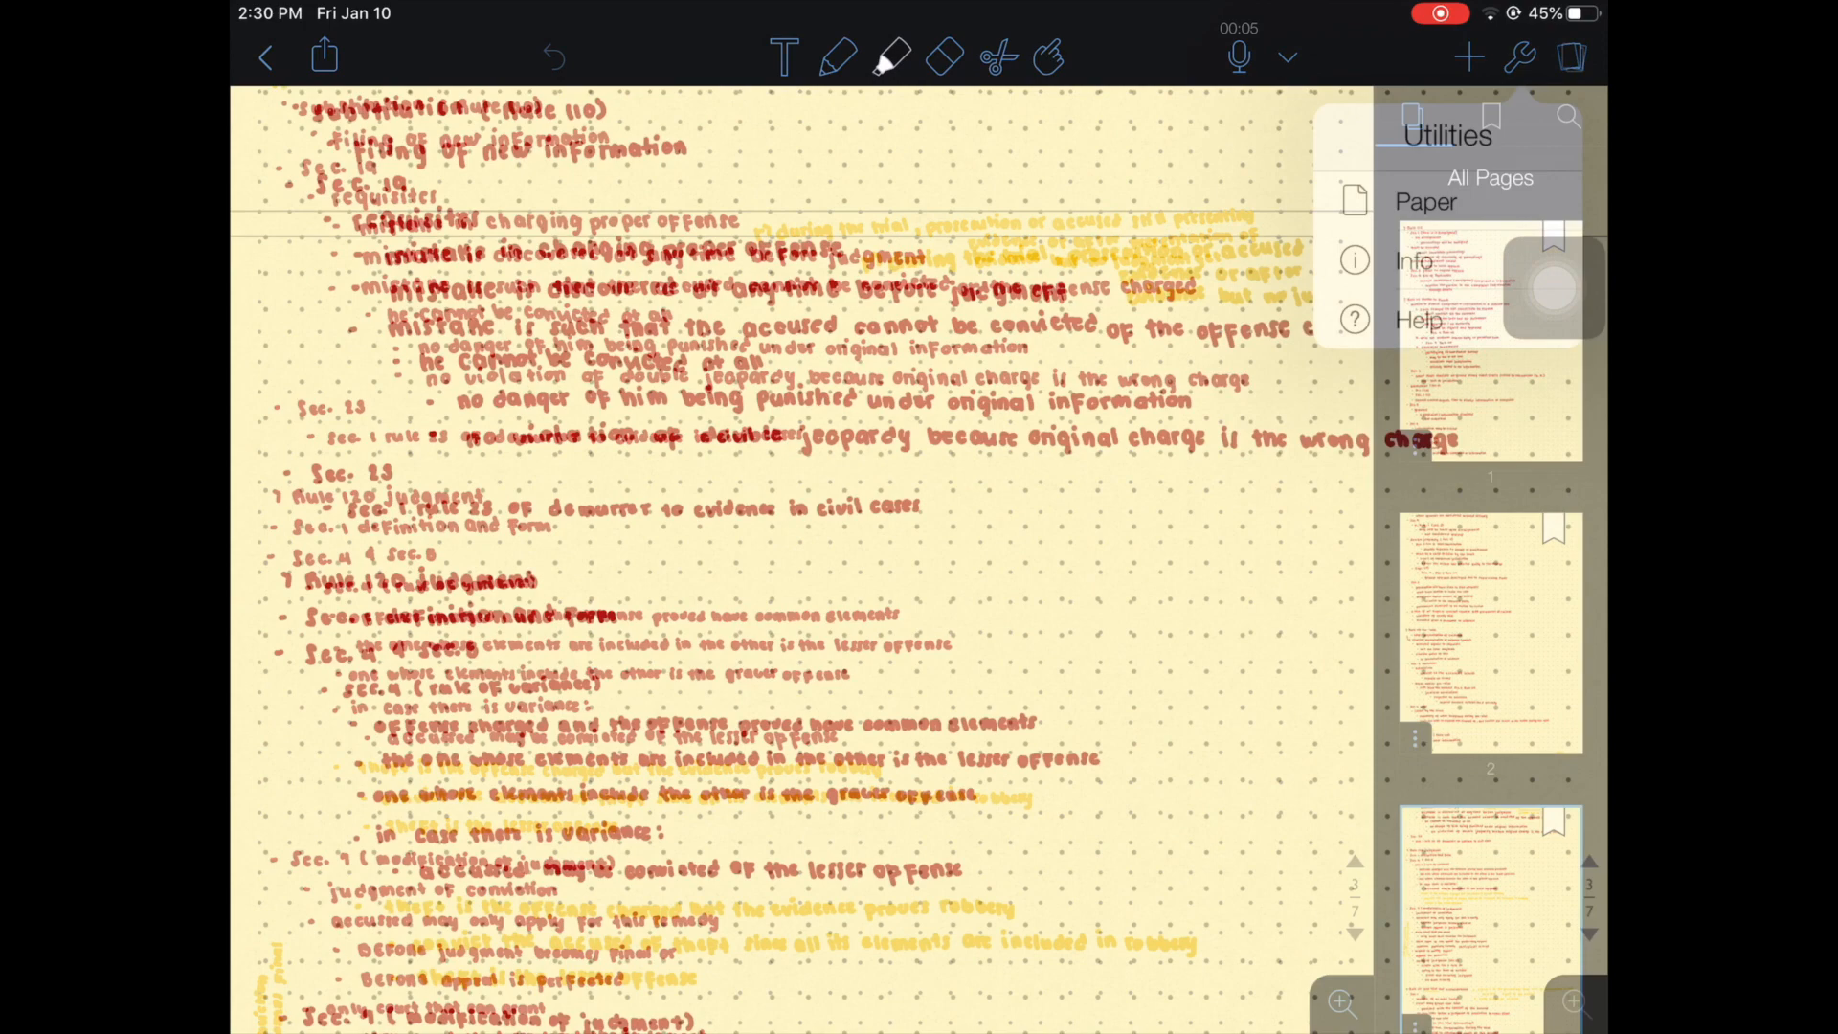
pyautogui.click(1519, 56)
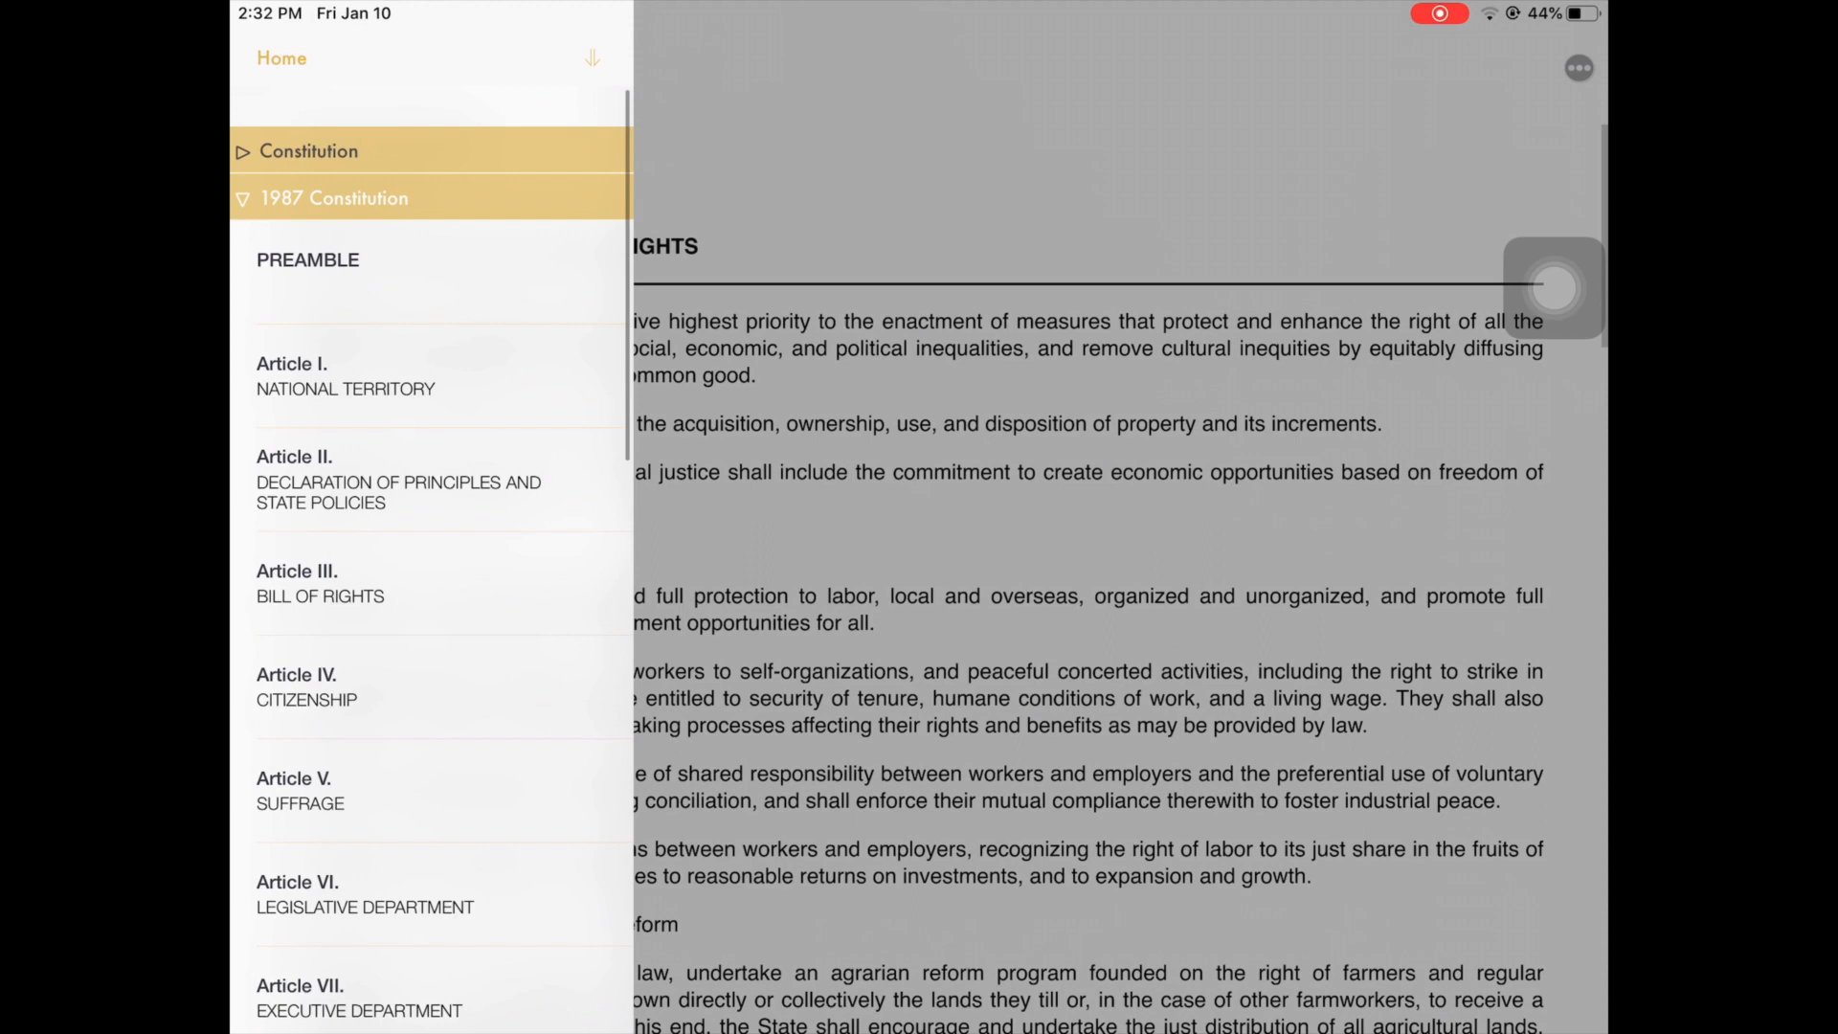
# - Open Article III, Bill of Rights, under 1987 Constitution and scroll through its sections
pyautogui.scroll(-3)
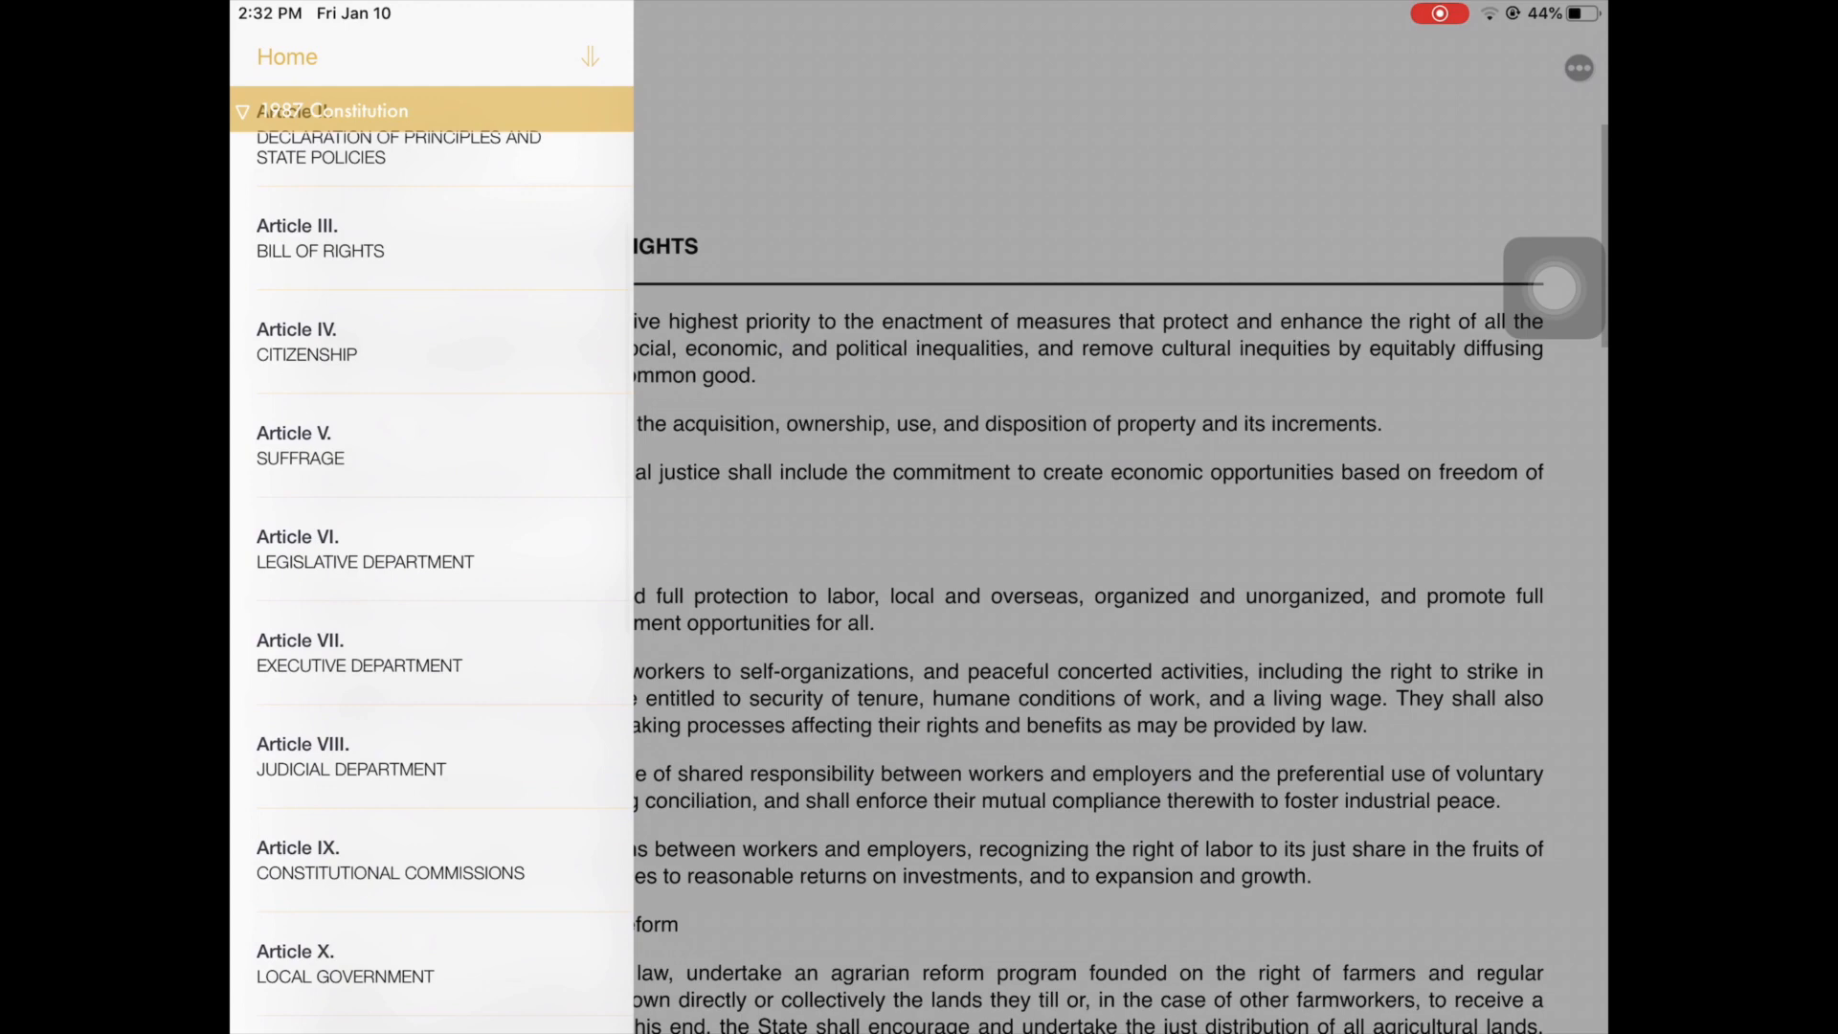
pyautogui.click(255, 67)
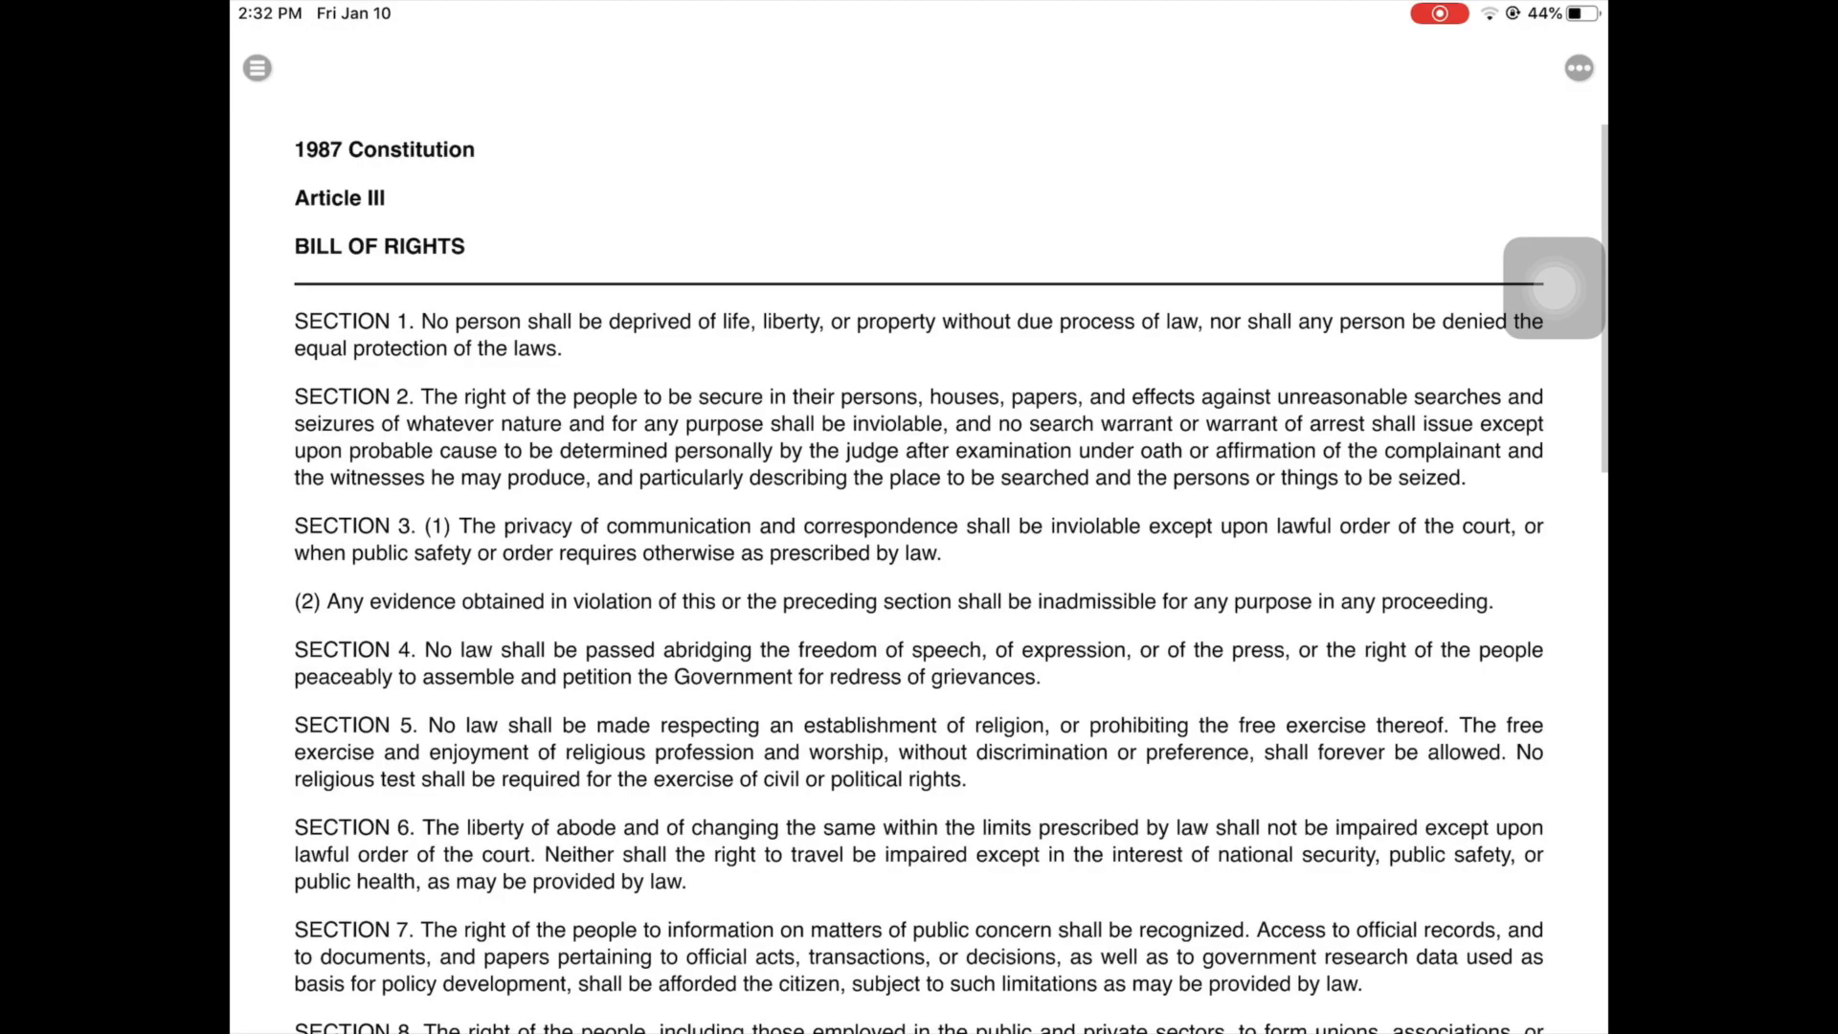
pyautogui.scroll(-3)
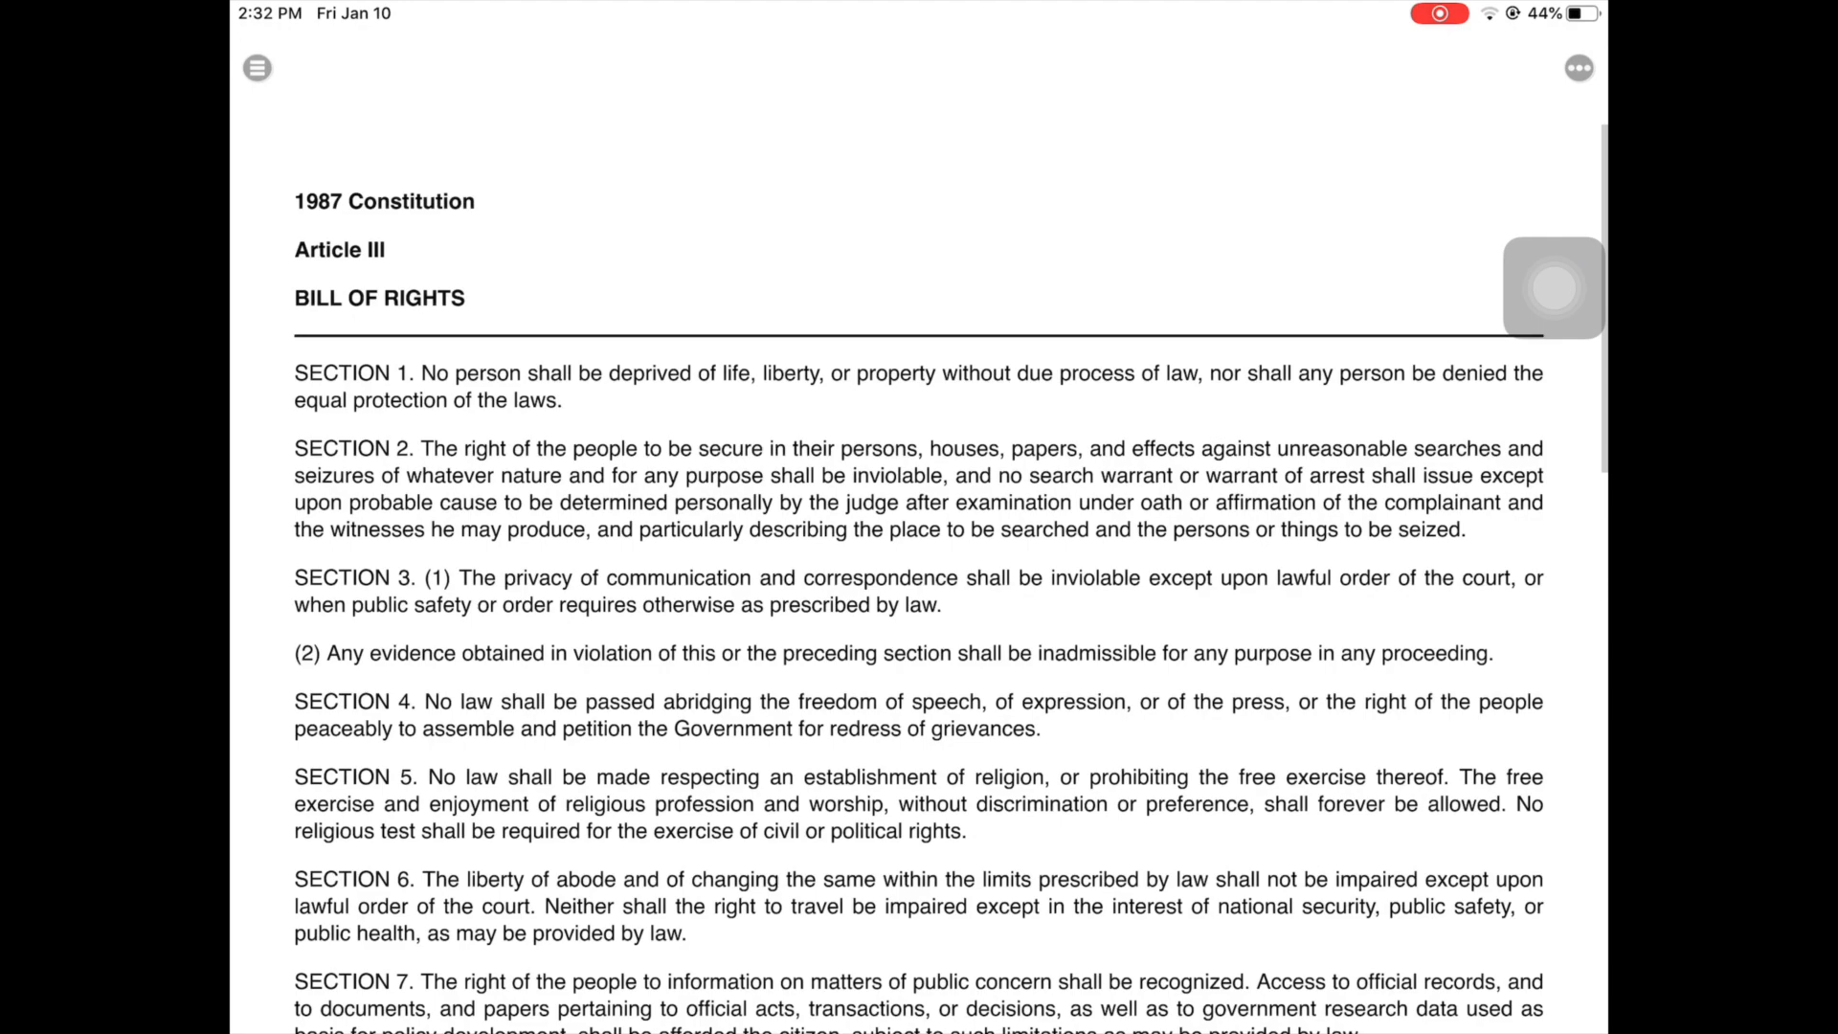